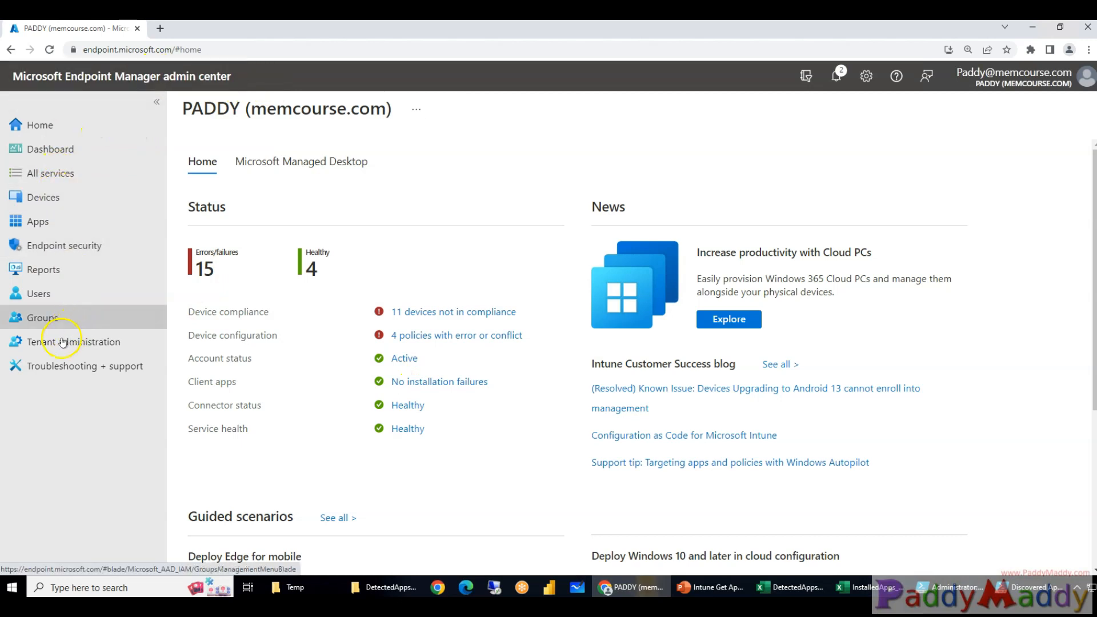
Review the assignment filter patch entry in Tenant administration audit logs, then open Devices
click(73, 342)
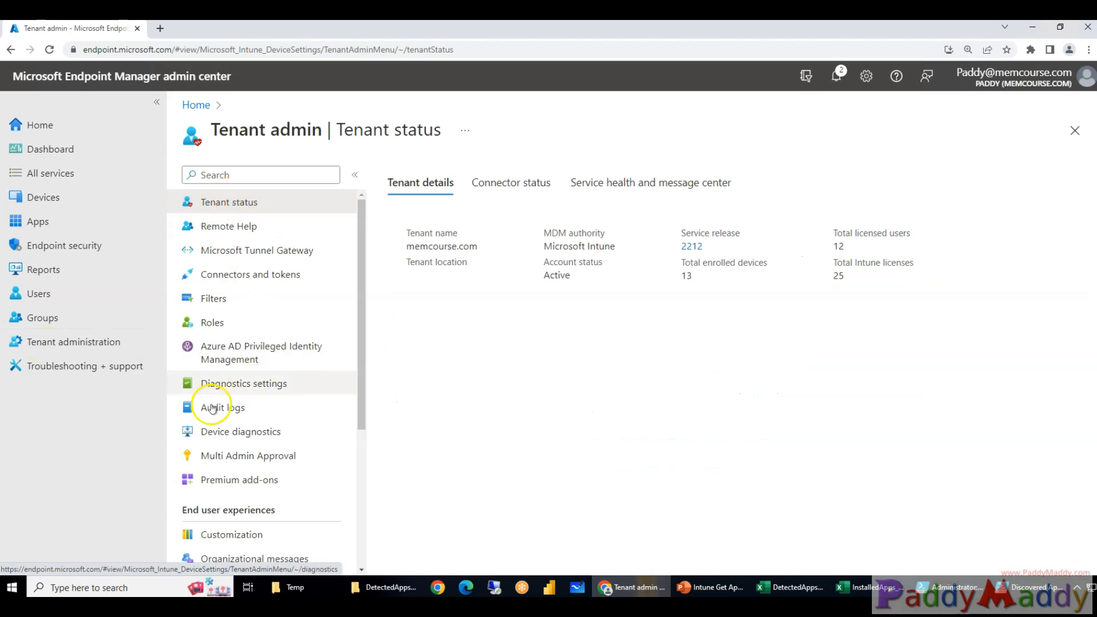
click(223, 407)
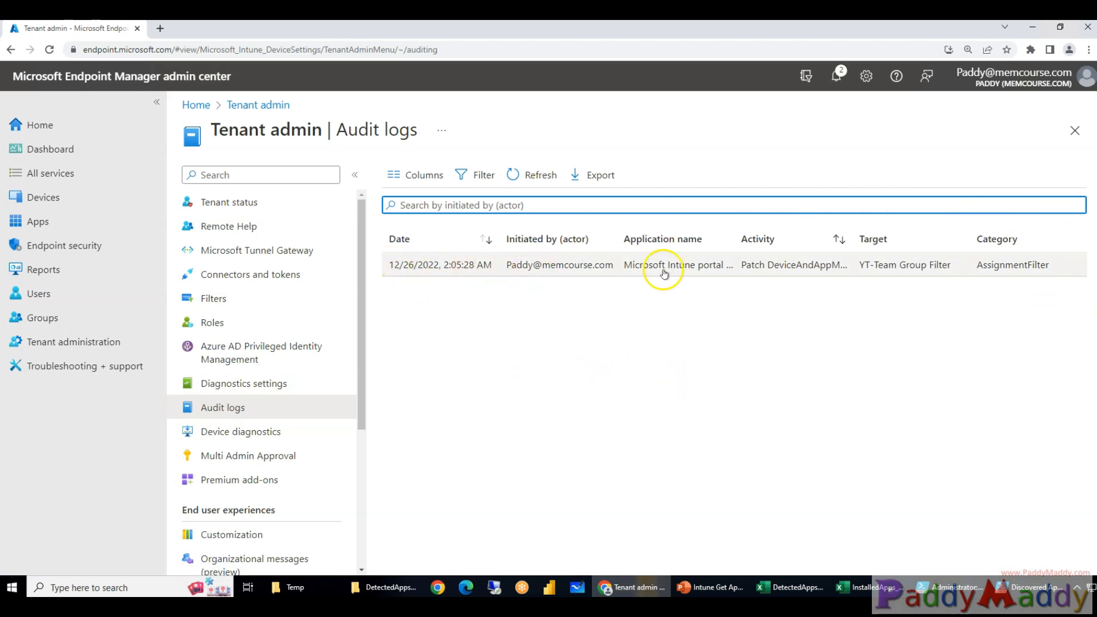
double_click(669, 264)
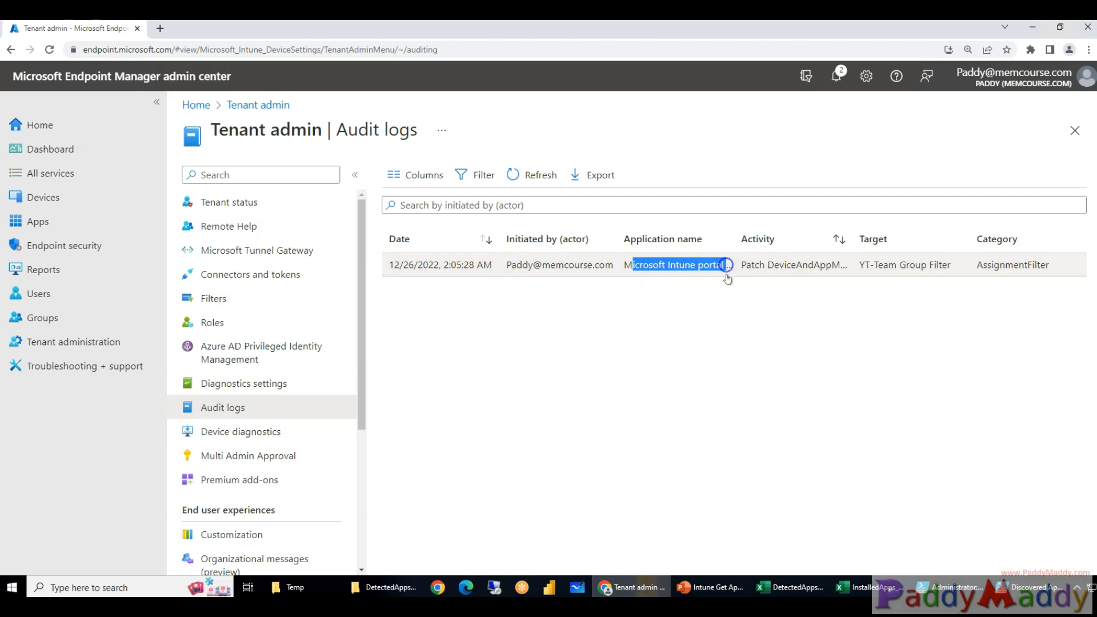
mouse_move(863, 258)
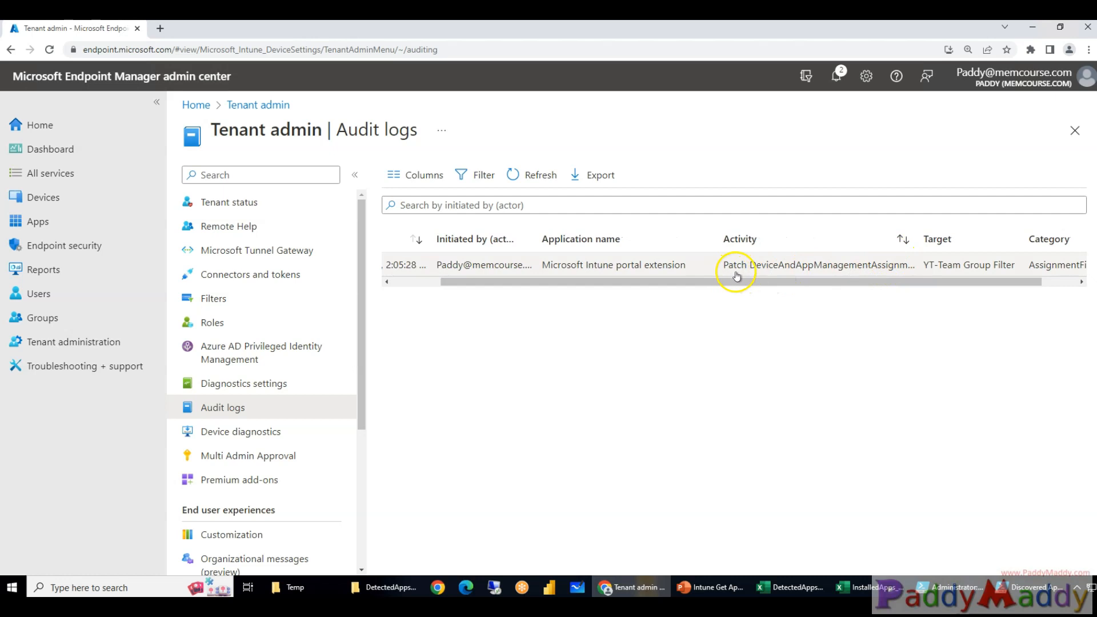
mouse_move(928, 239)
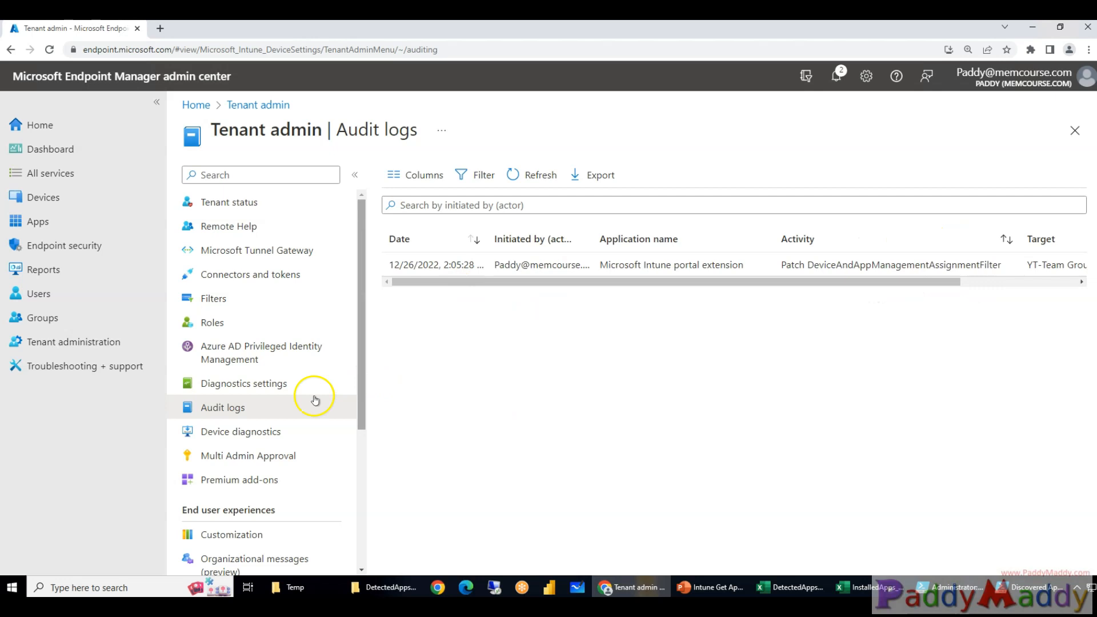
click(42, 197)
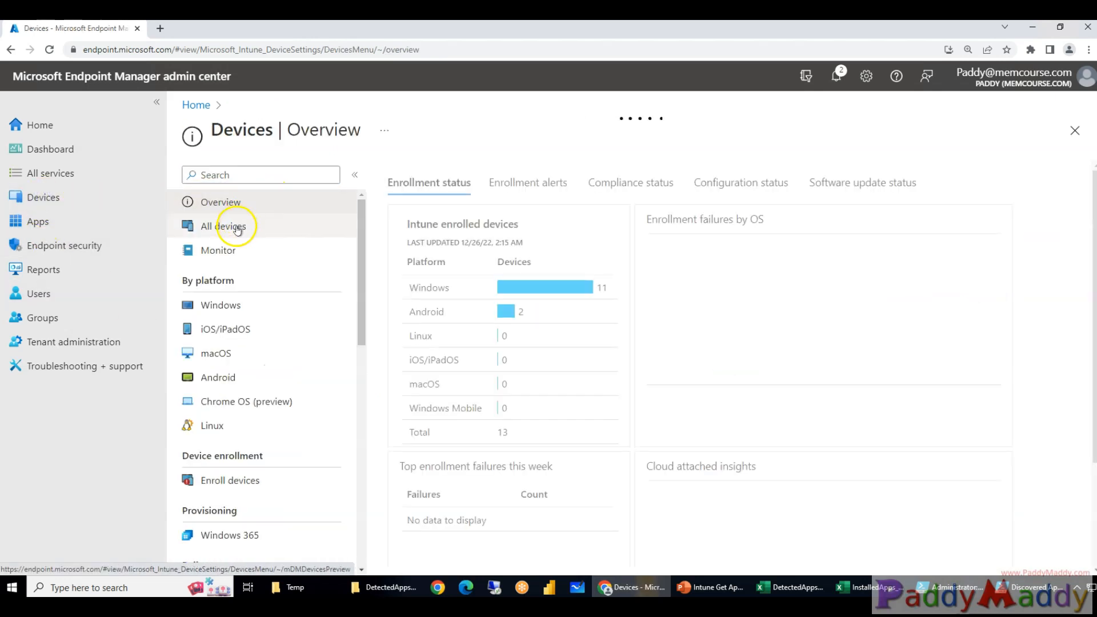
Wipe device DESKTOP-PDSKGQ9 from All devices, then return to Tenant administration
click(222, 227)
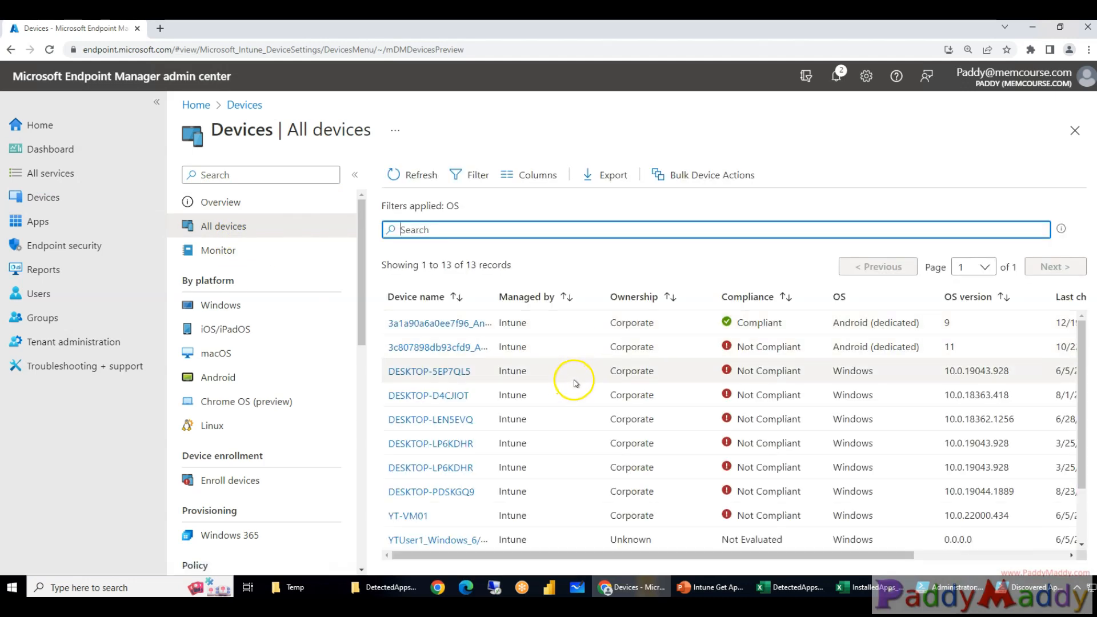
mouse_move(419, 500)
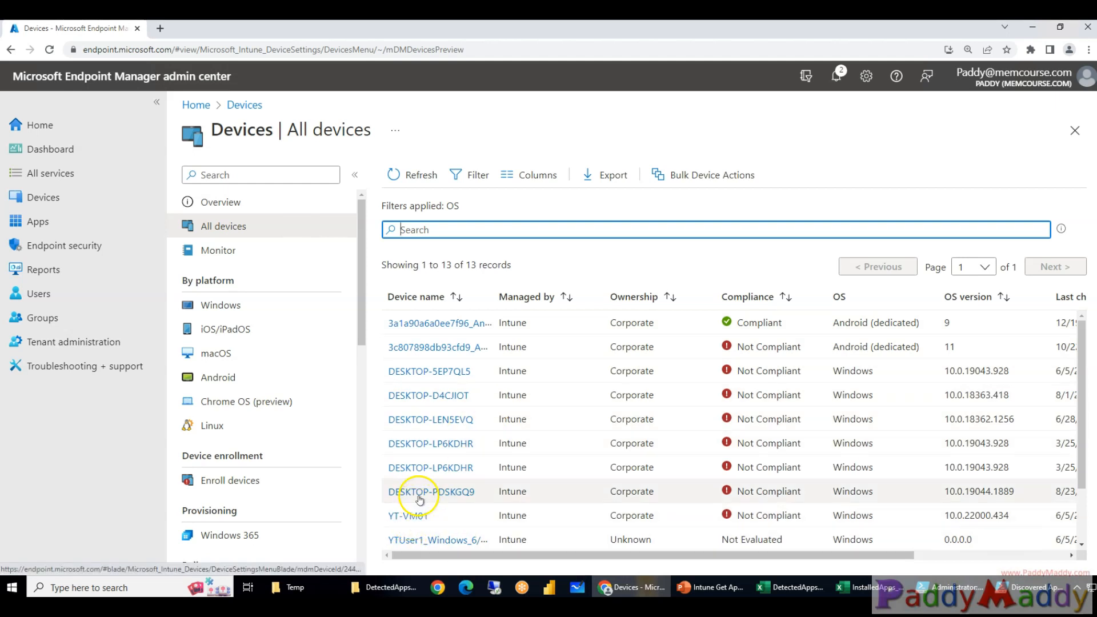
click(435, 492)
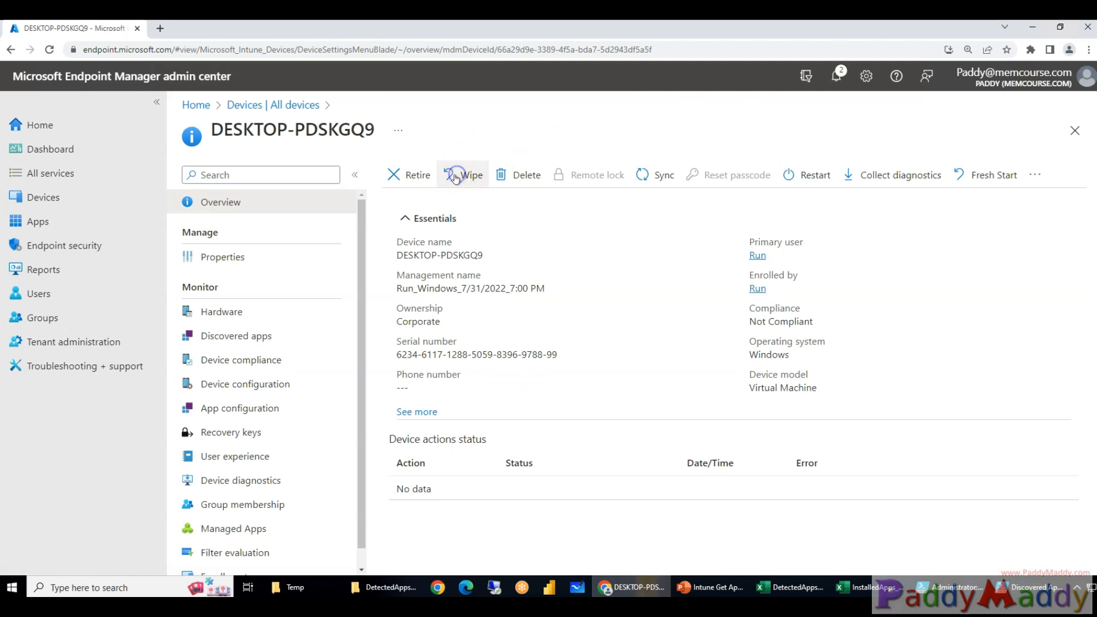
click(454, 175)
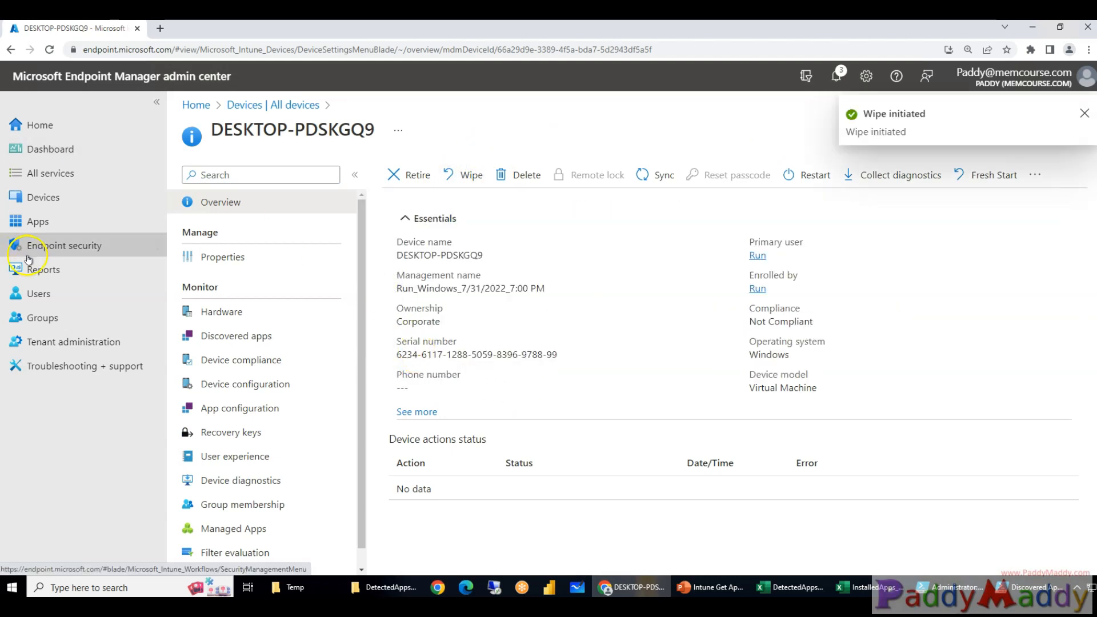
click(72, 341)
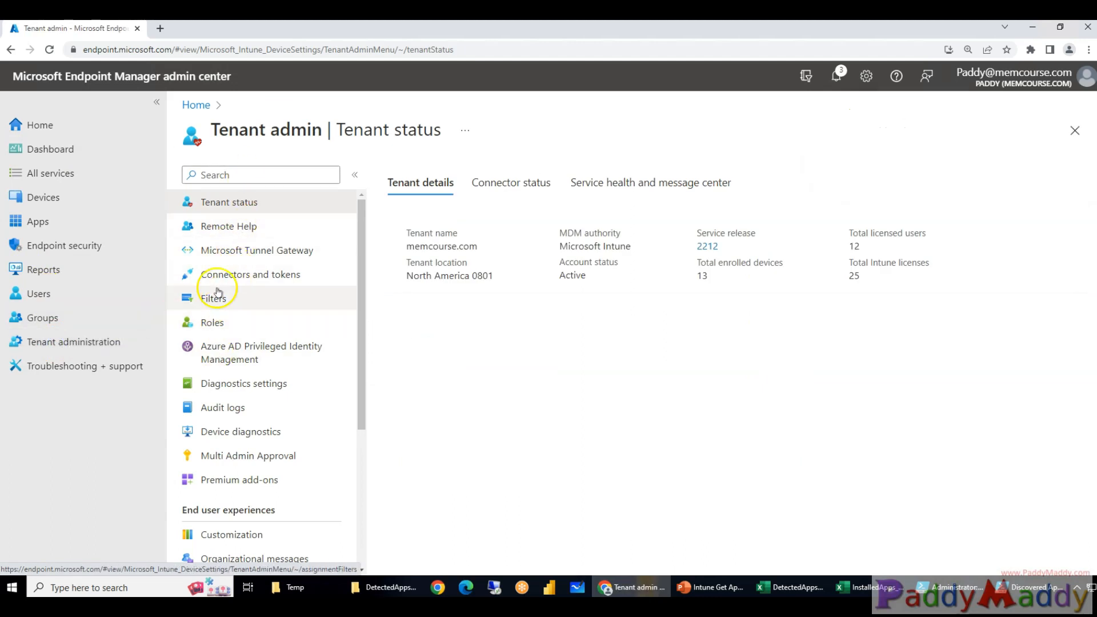
Inspect the successful wipe ManagedDevice entry's details, including its Device category
click(222, 407)
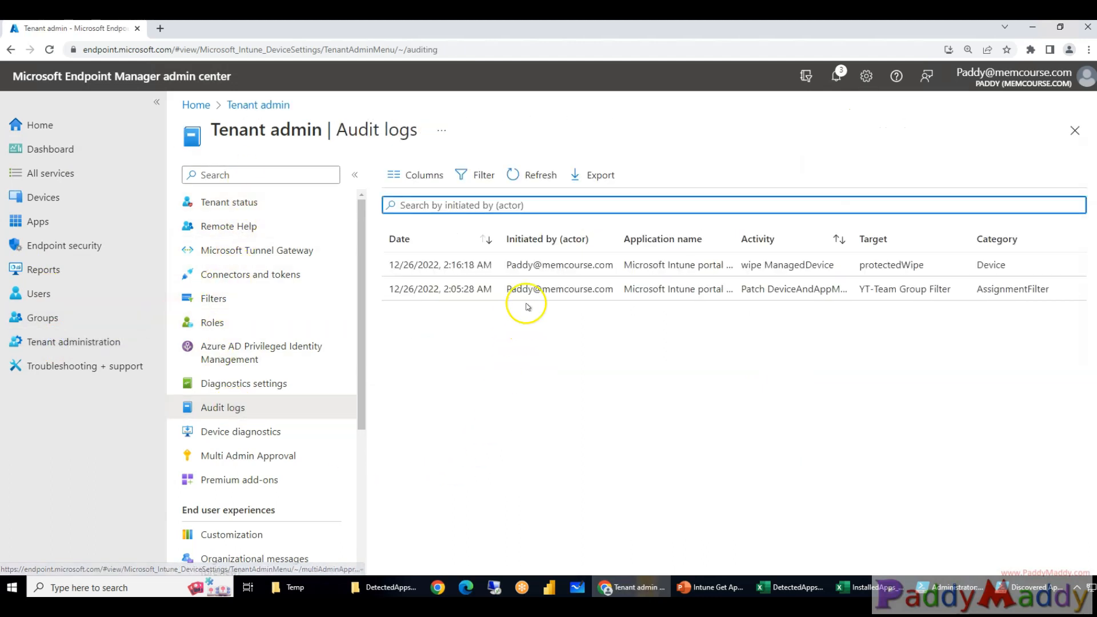
double_click(891, 265)
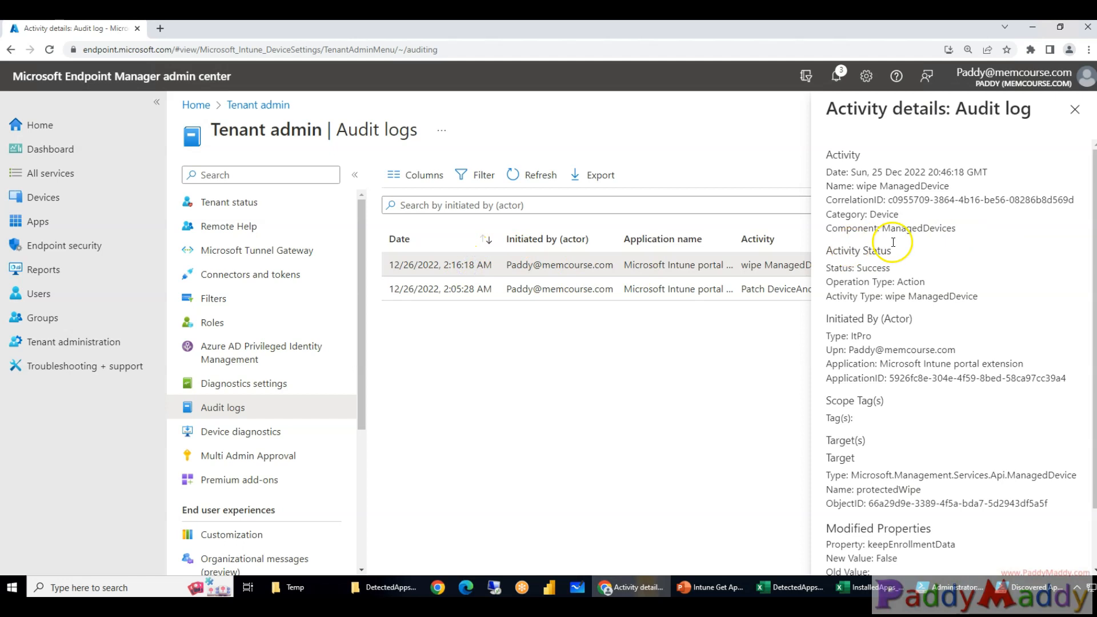
mouse_move(906, 381)
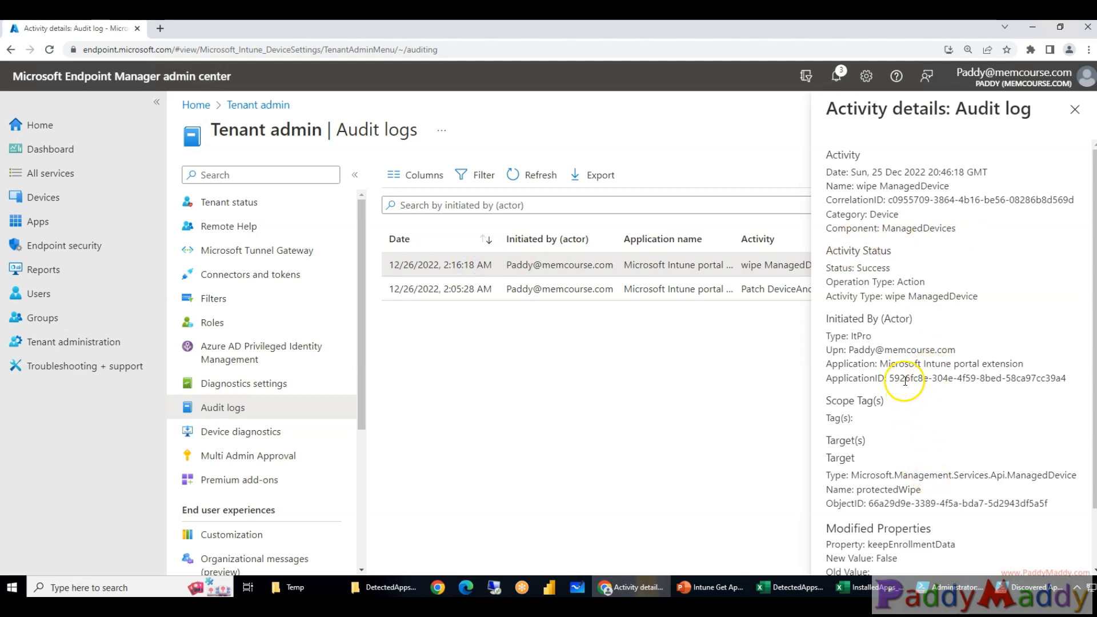
scroll(down, 3)
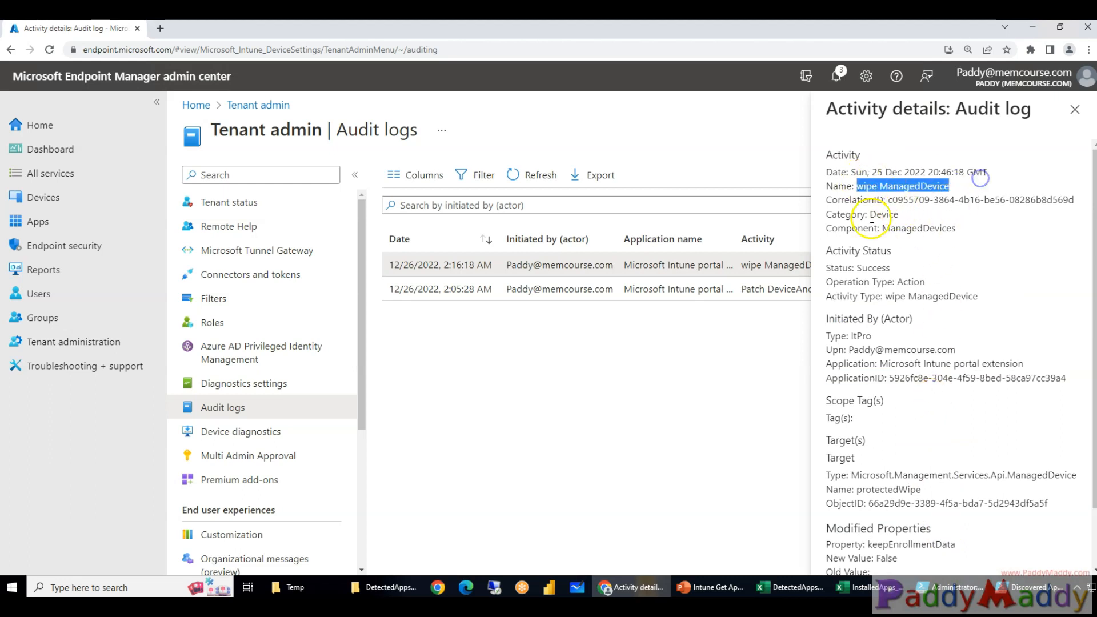
double_click(887, 214)
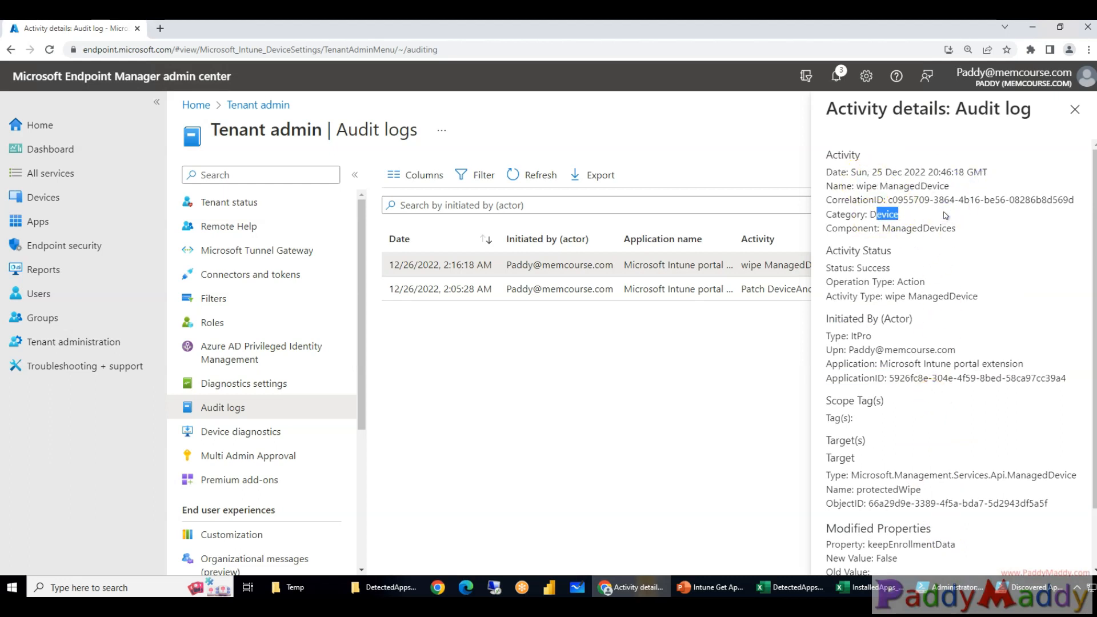
click(1075, 109)
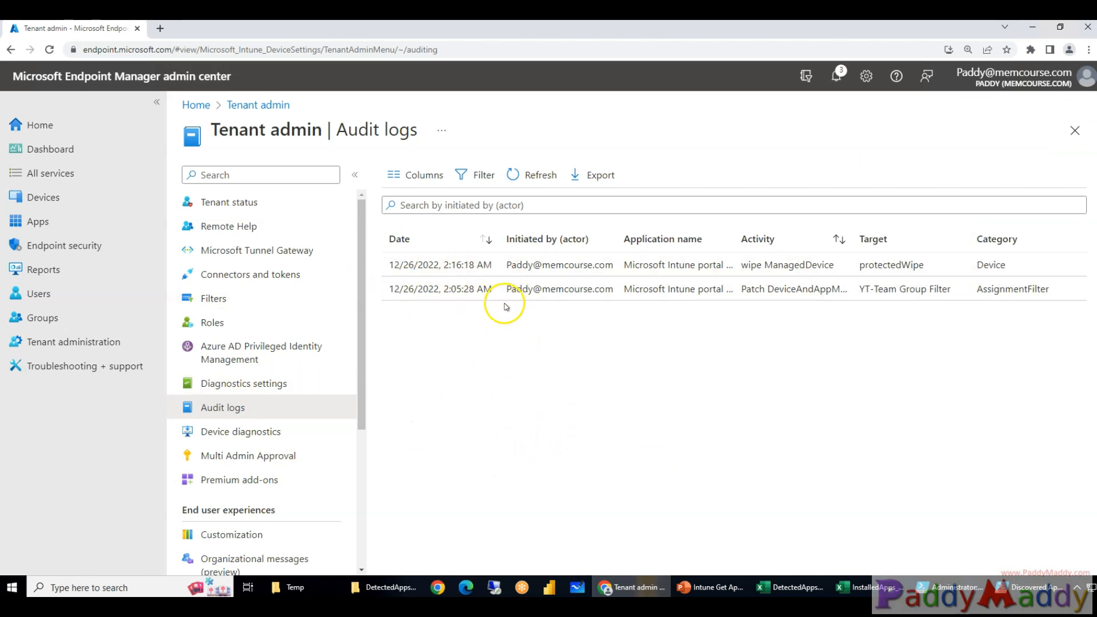
mouse_move(477, 367)
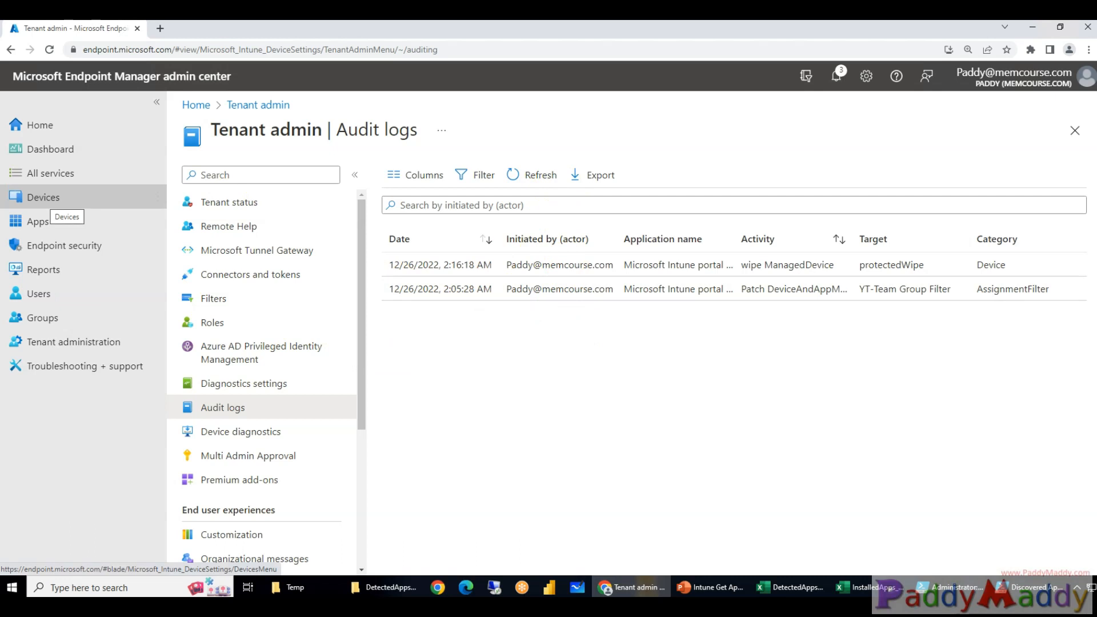
mouse_move(502, 376)
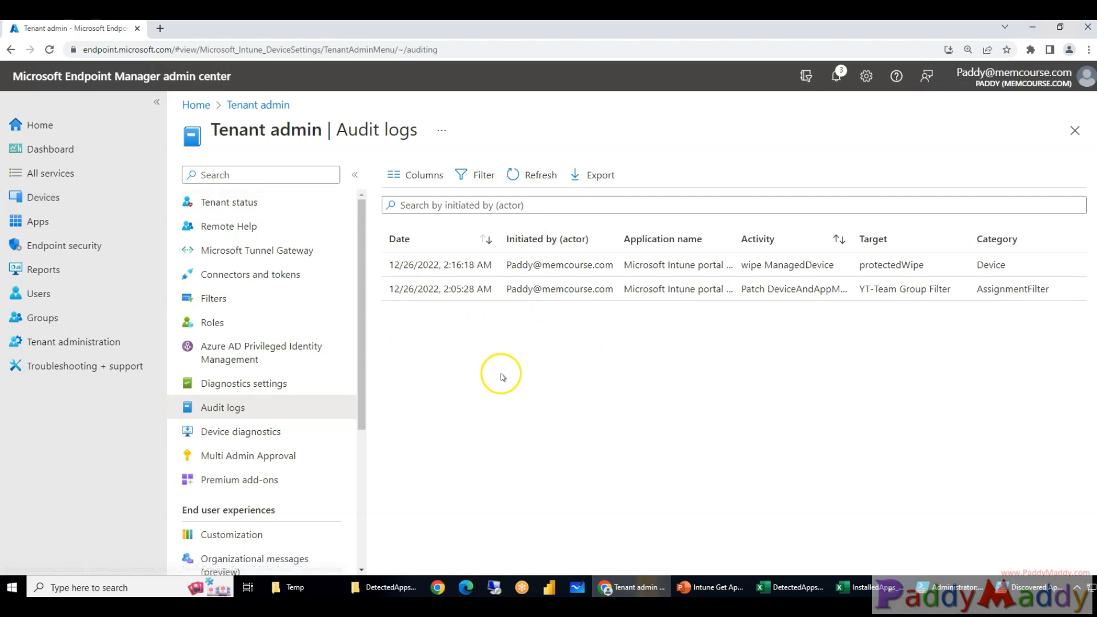
mouse_move(459, 347)
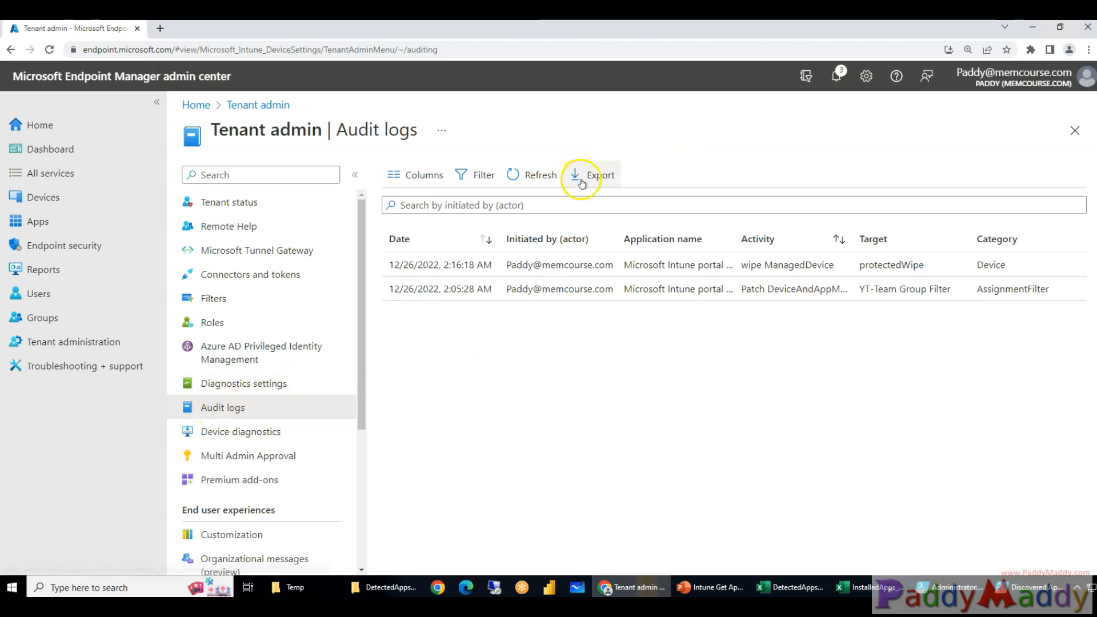
Export the audit logs and view the Intune_Audit_Logs CSV workbook in Excel
click(599, 175)
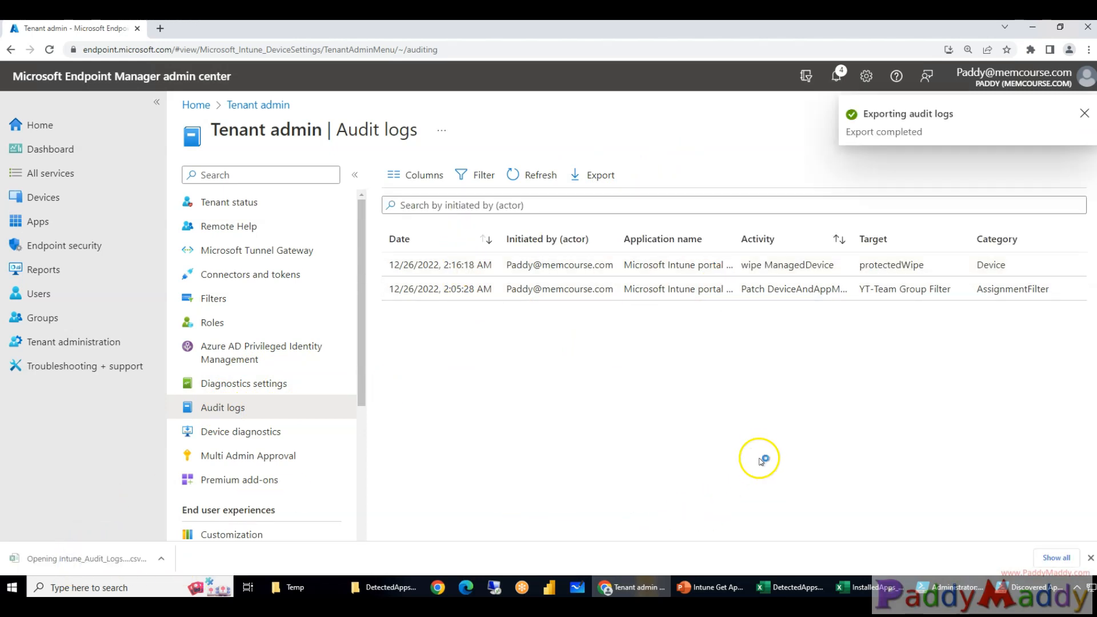
click(1085, 113)
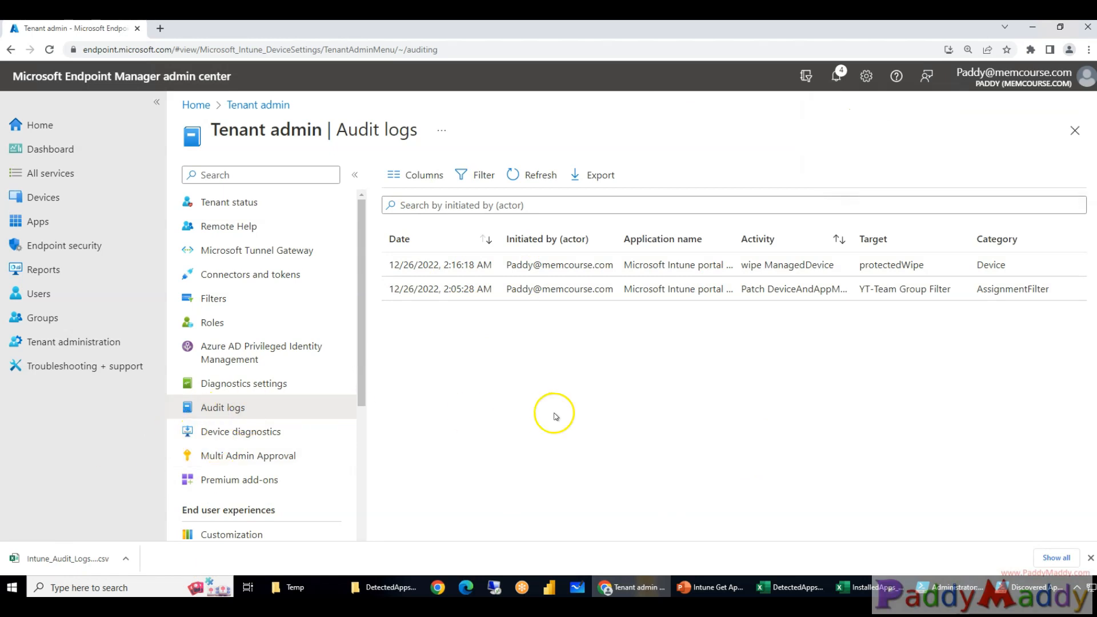
click(862, 587)
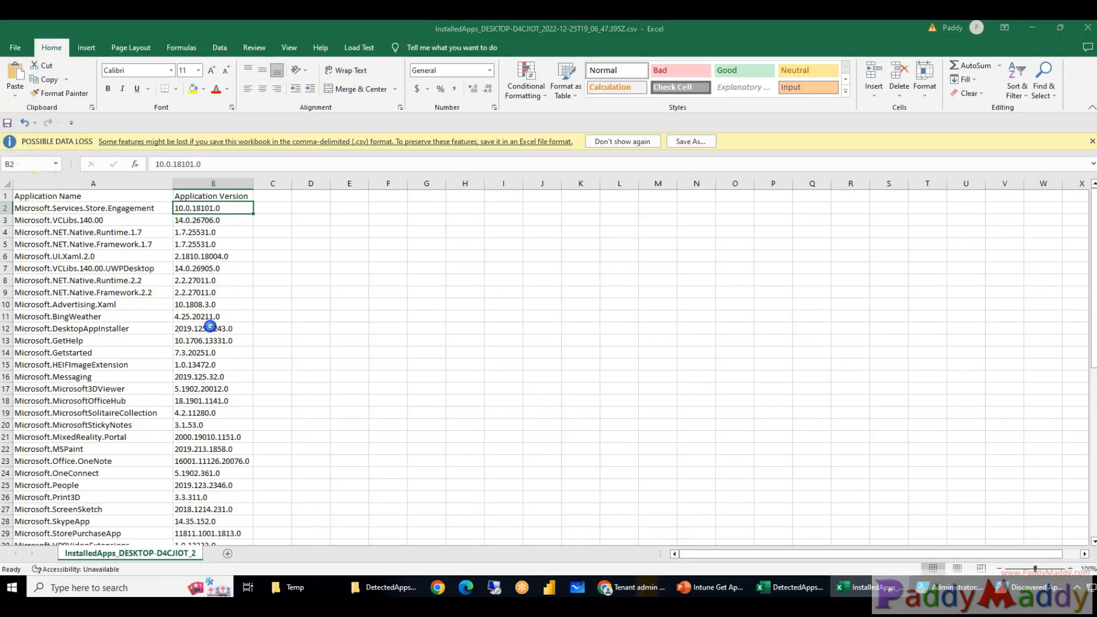
click(902, 603)
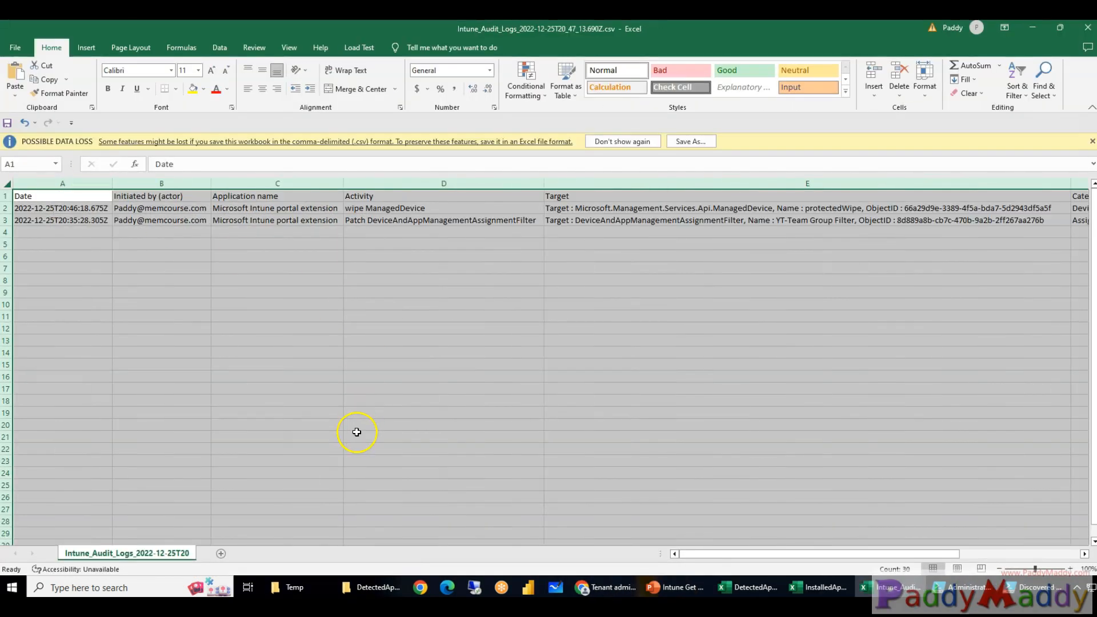
mouse_move(11, 397)
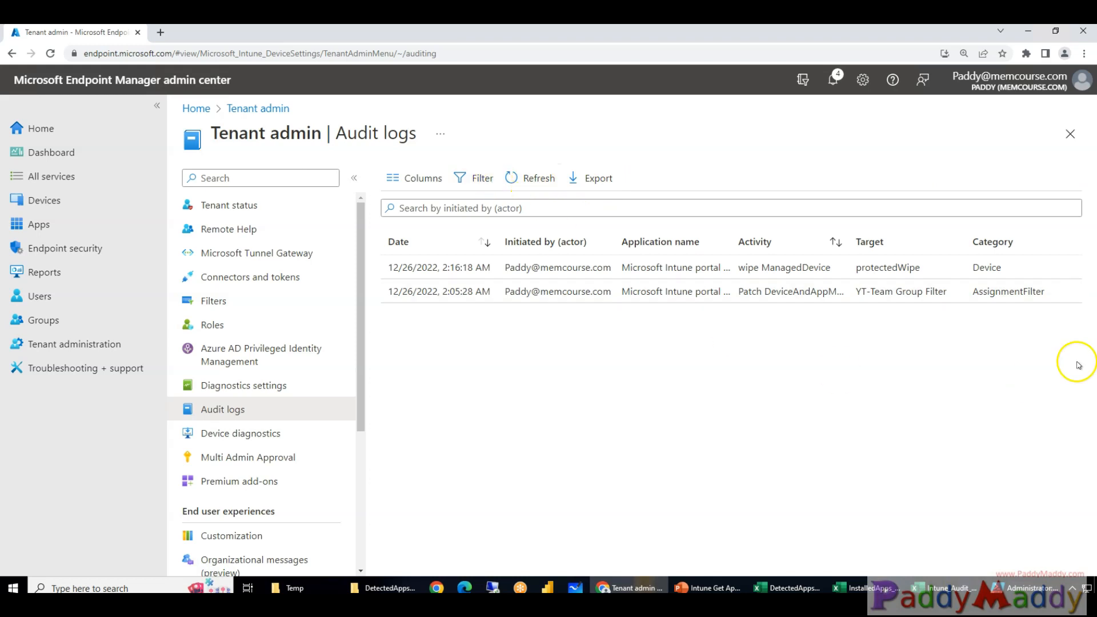
Open the audit log filter and browse the Date range options
click(474, 178)
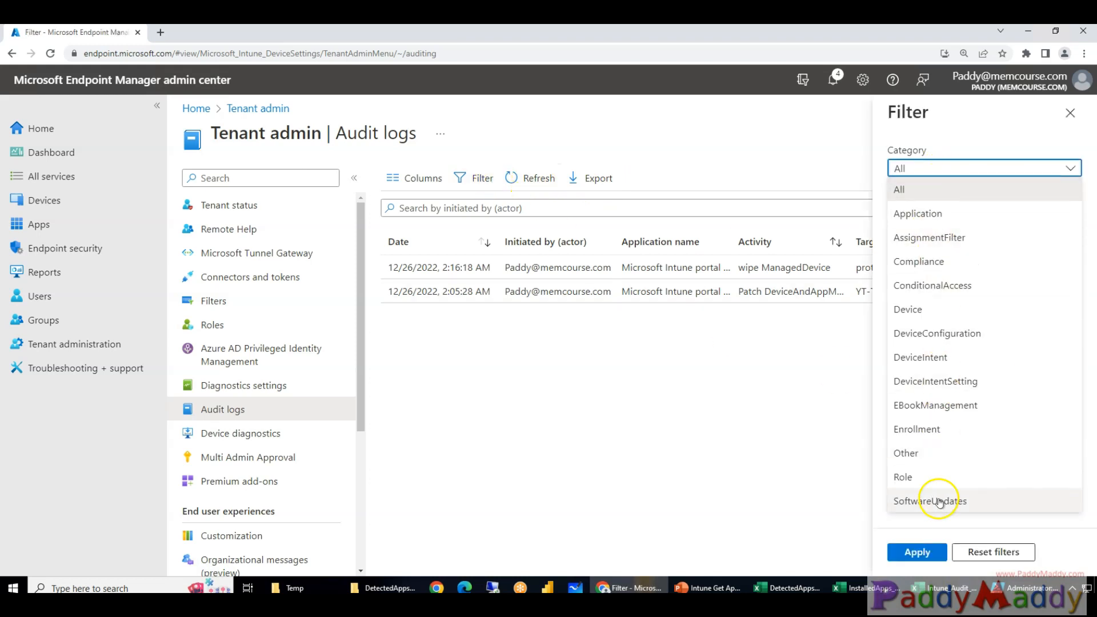
mouse_move(949, 196)
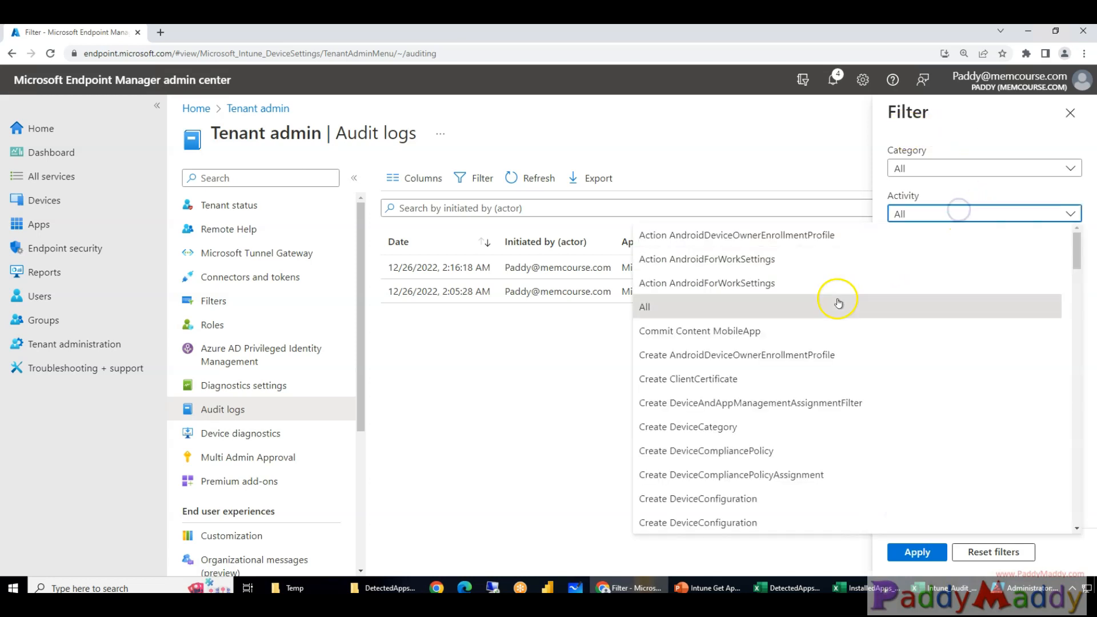
scroll(down, 3)
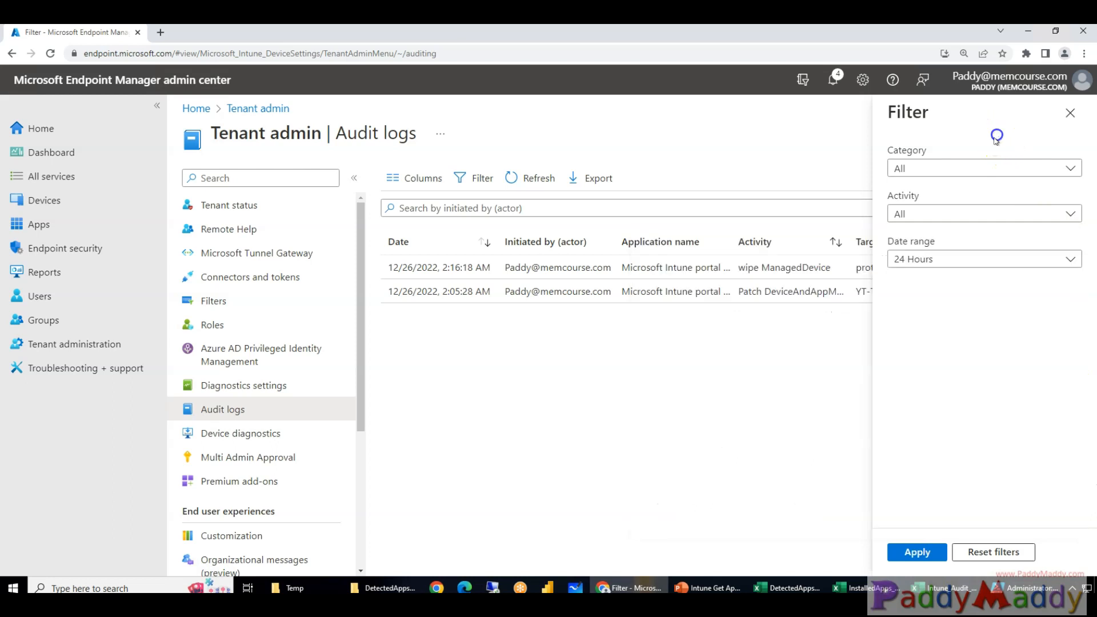
click(984, 258)
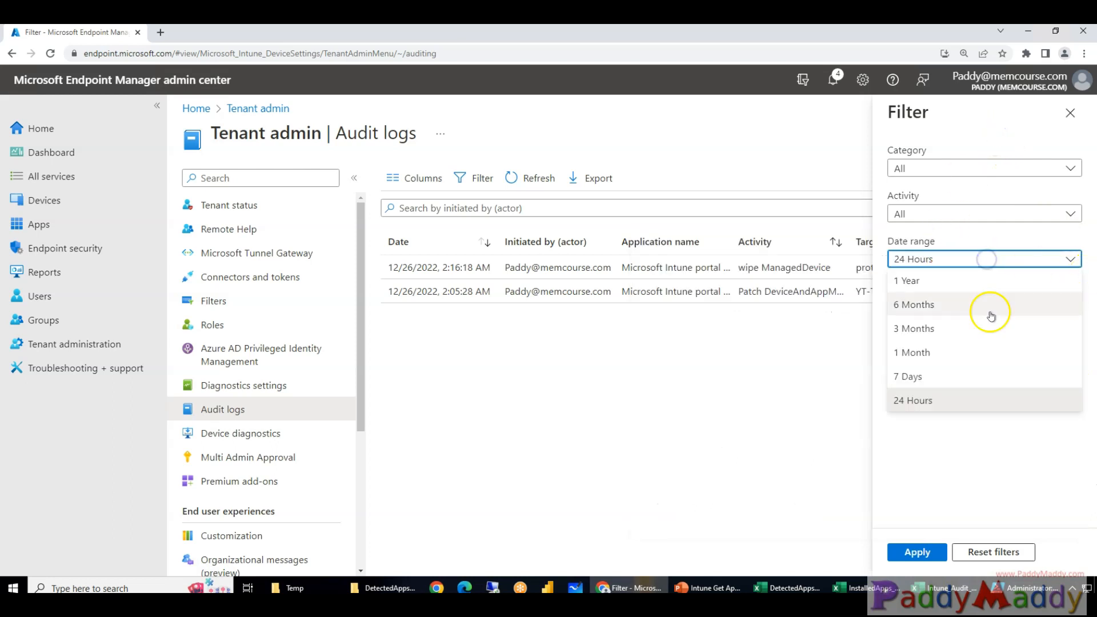
mouse_move(930, 284)
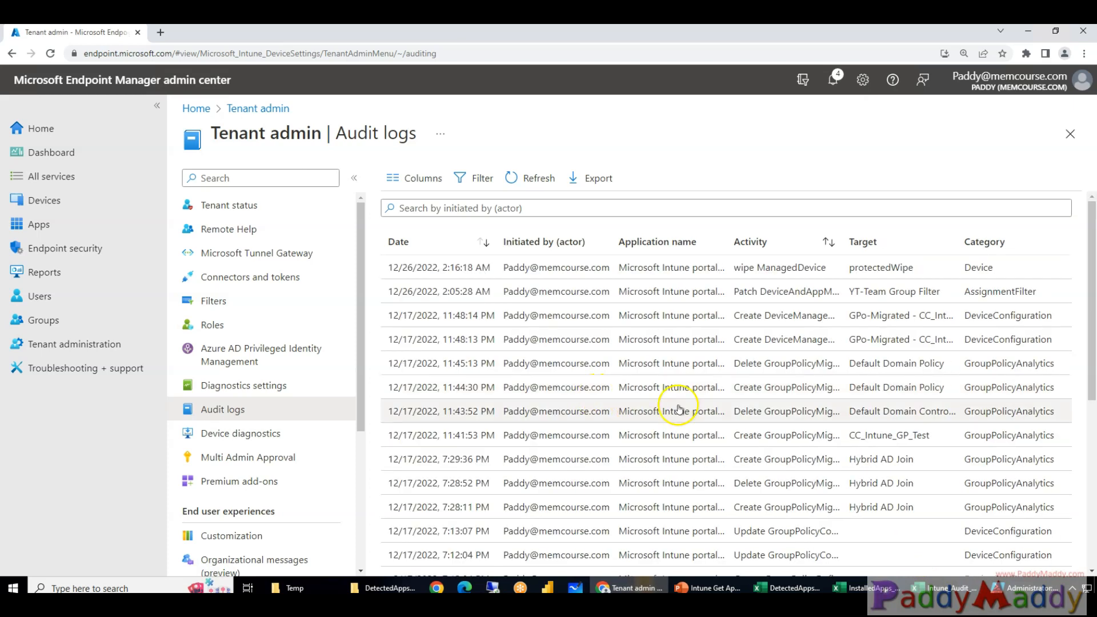
Find the older November protectedWipe entry and load entries back to September 2022
scroll(down, 3)
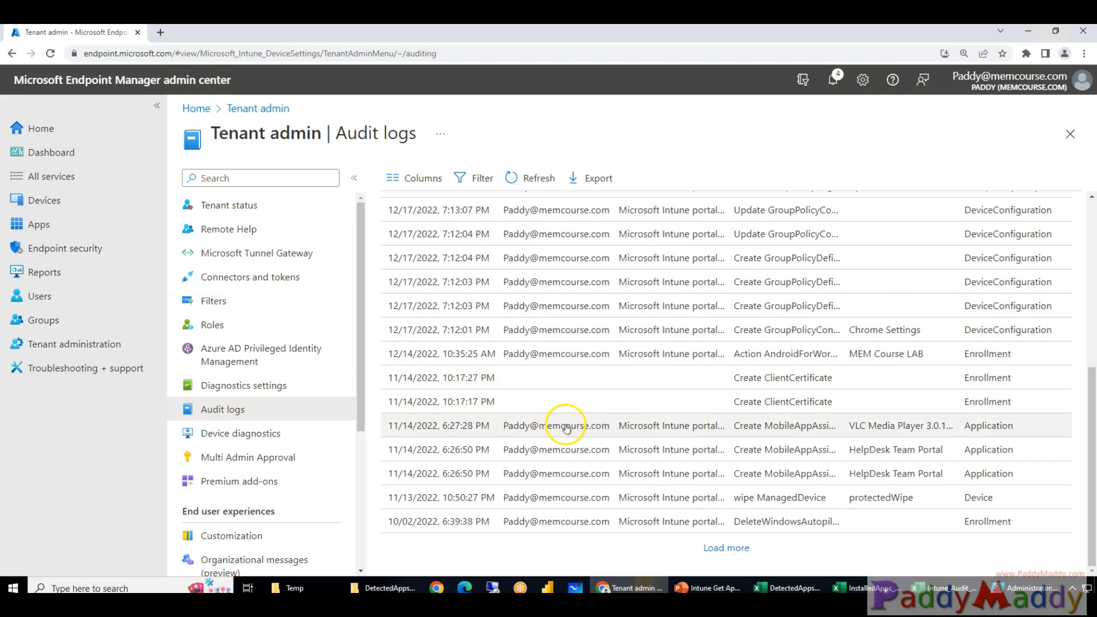
double_click(895, 426)
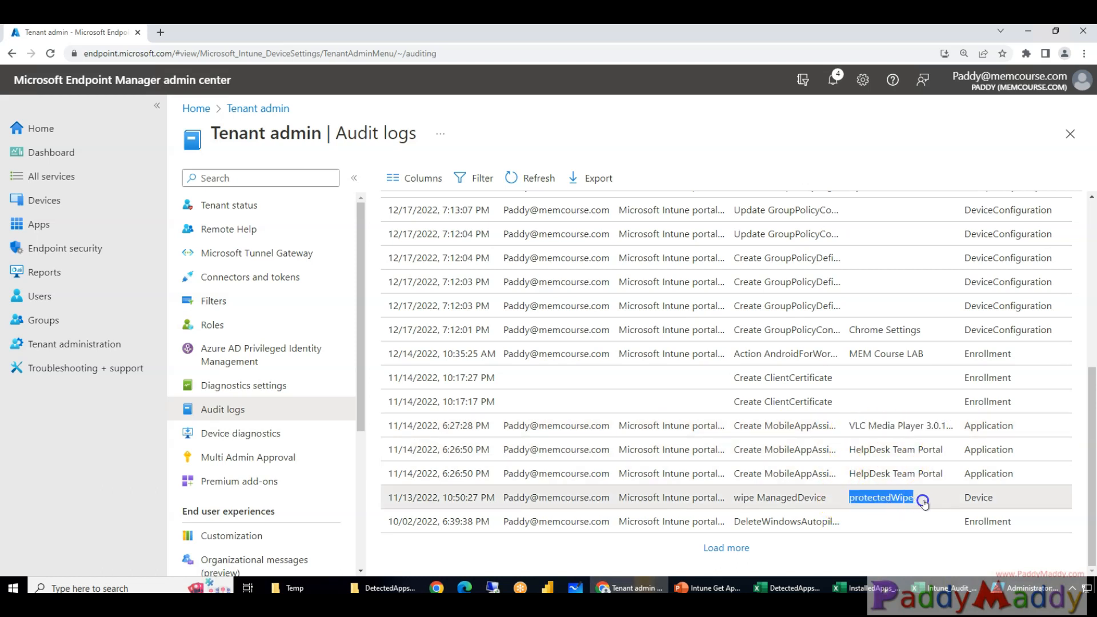
mouse_move(770, 391)
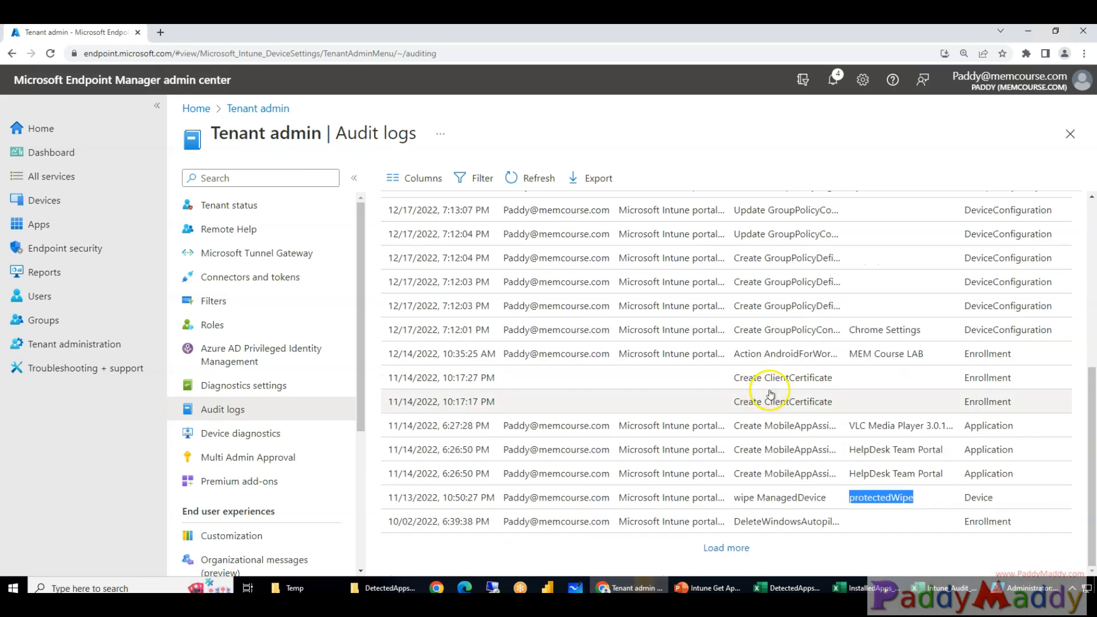
click(726, 548)
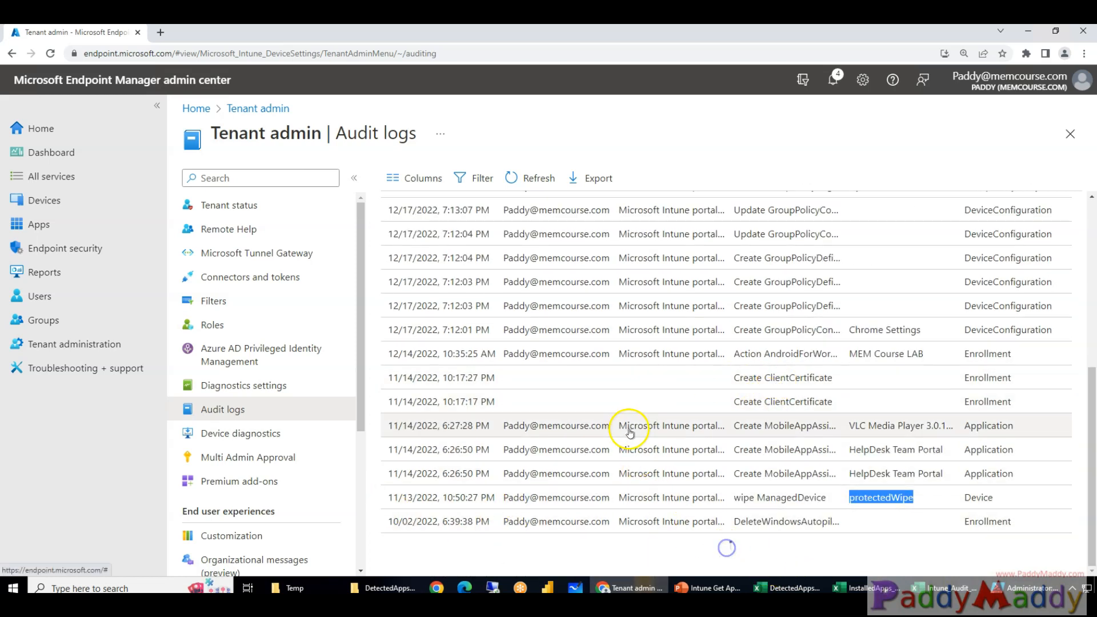
scroll(down, 3)
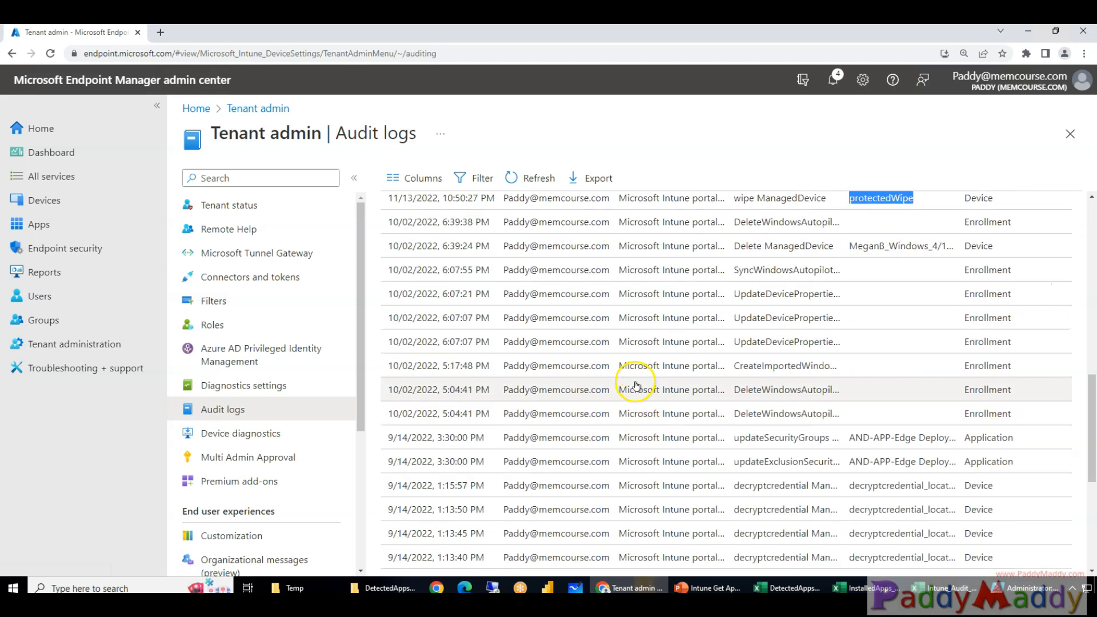
scroll(down, 3)
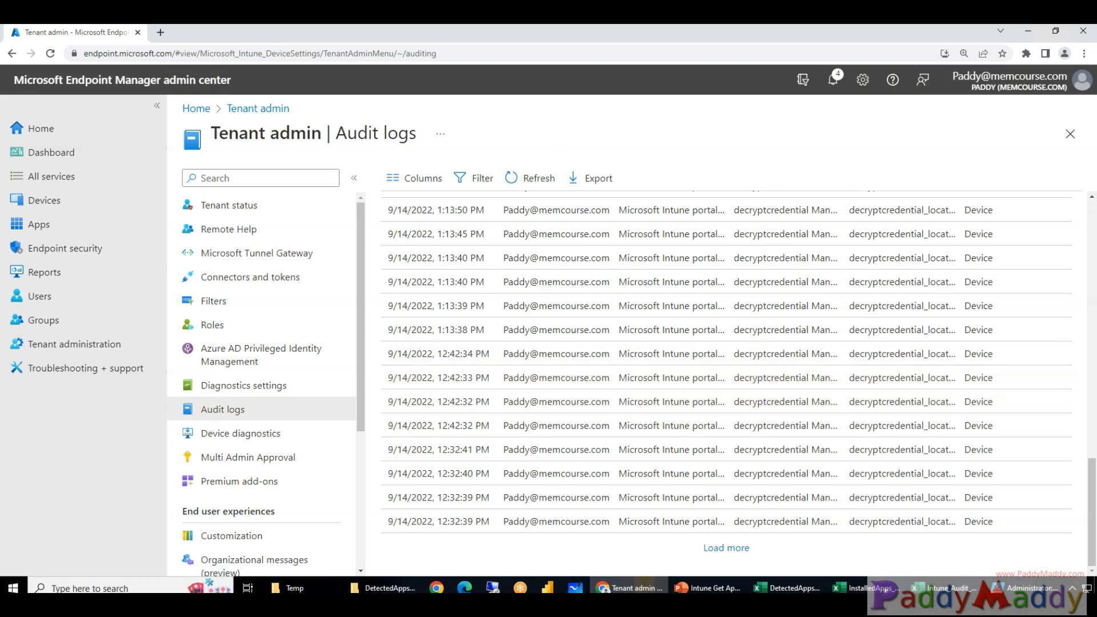
mouse_move(711, 361)
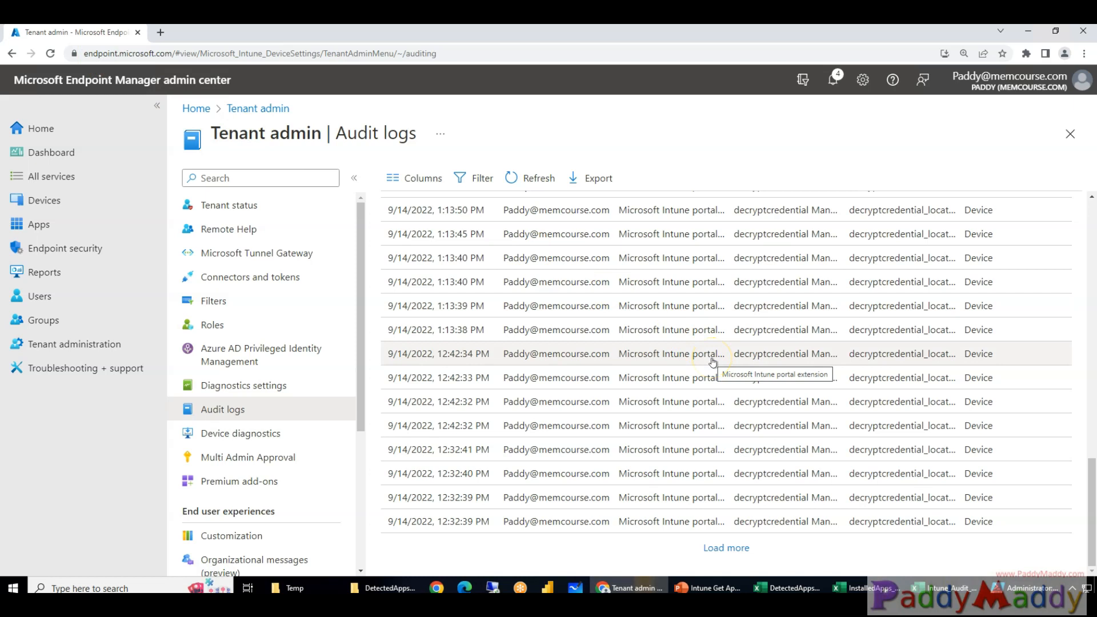
mouse_move(712, 361)
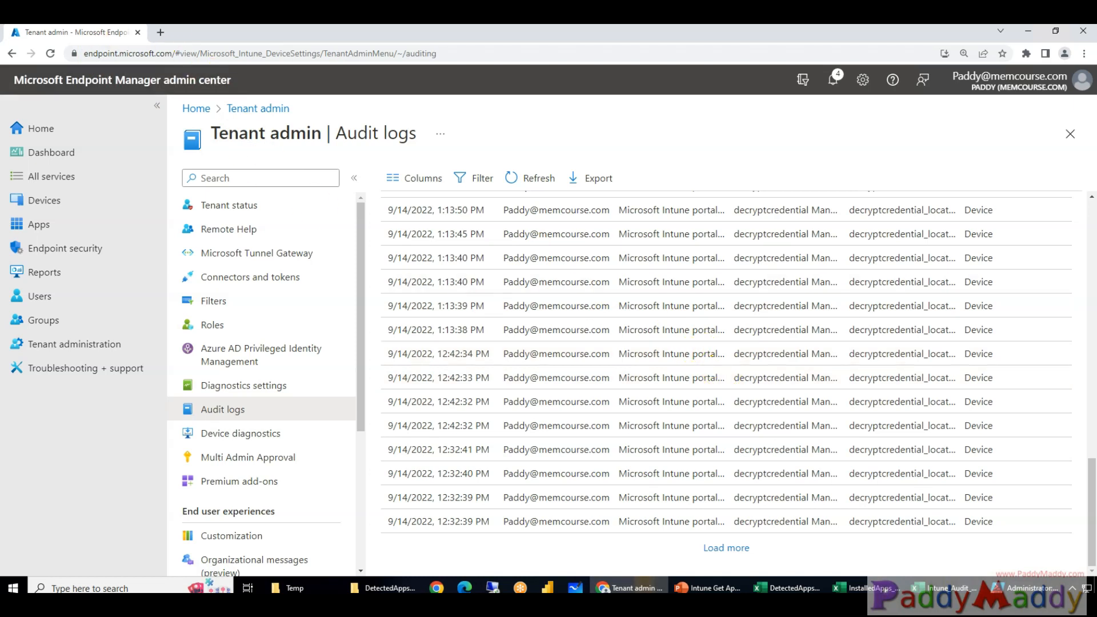